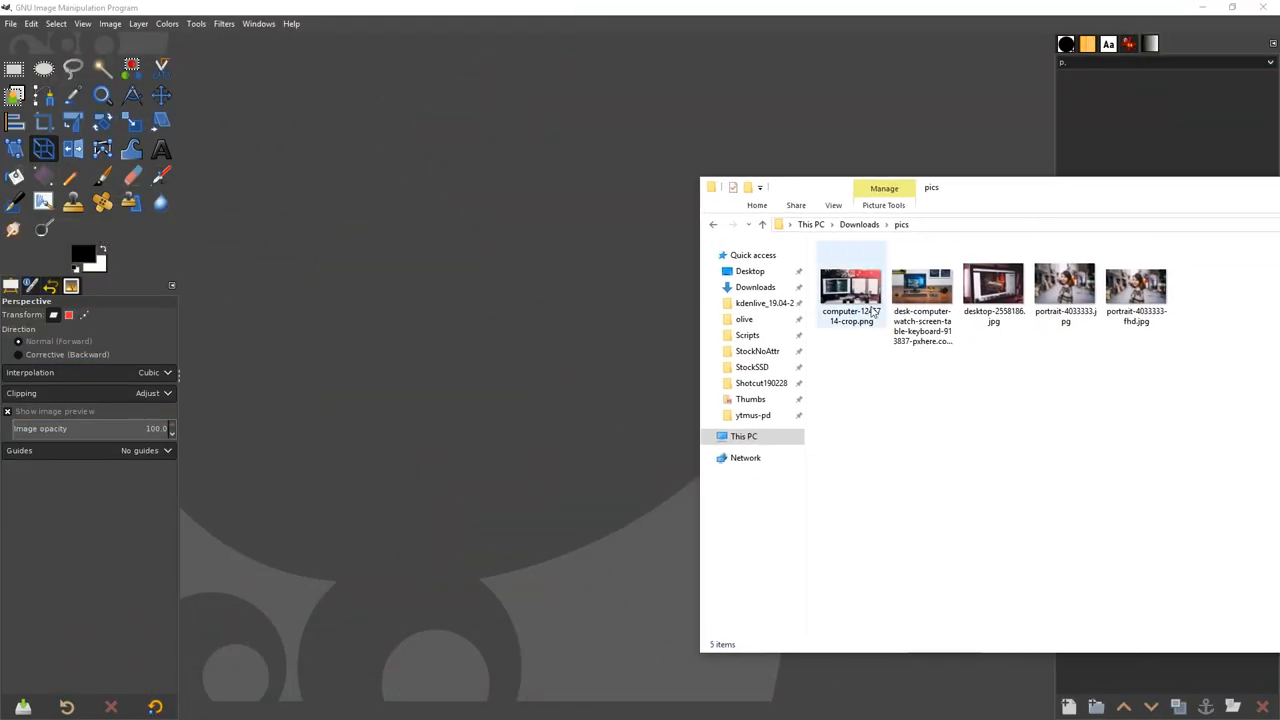
- Open the desk computer photo in GIMP and add the street portrait as a layer
double_click(851, 289)
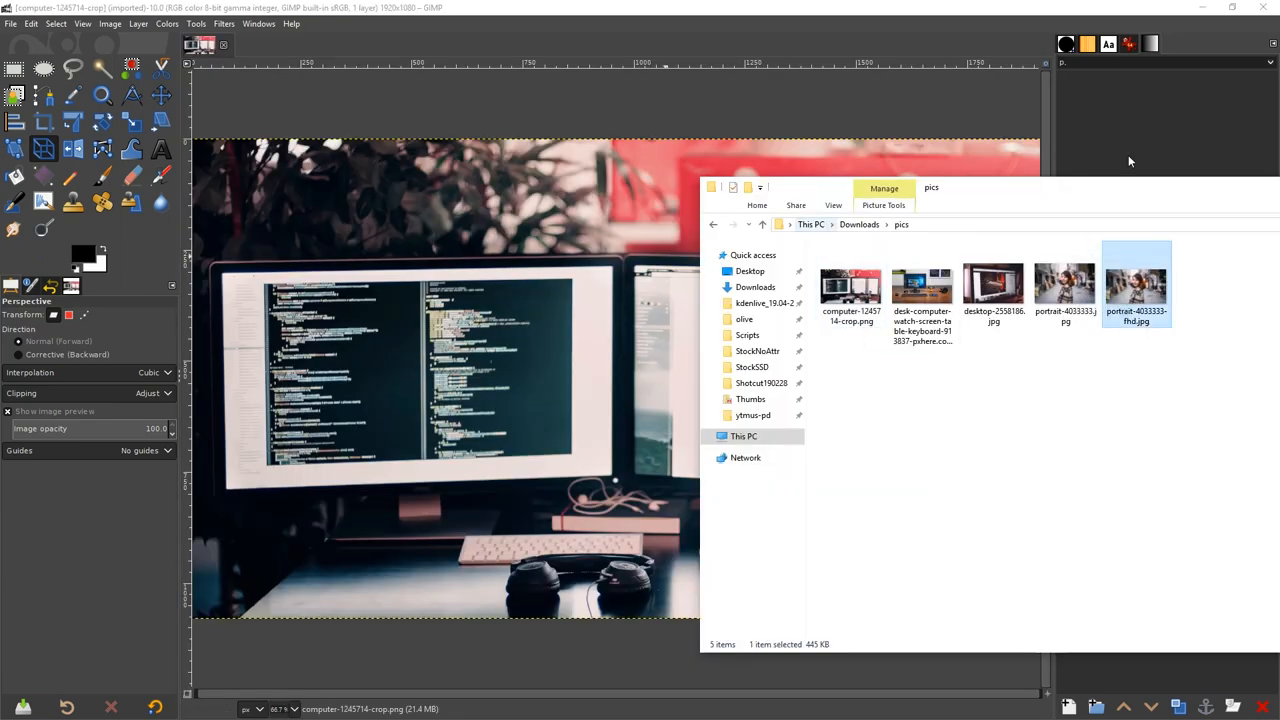
double_click(1136, 283)
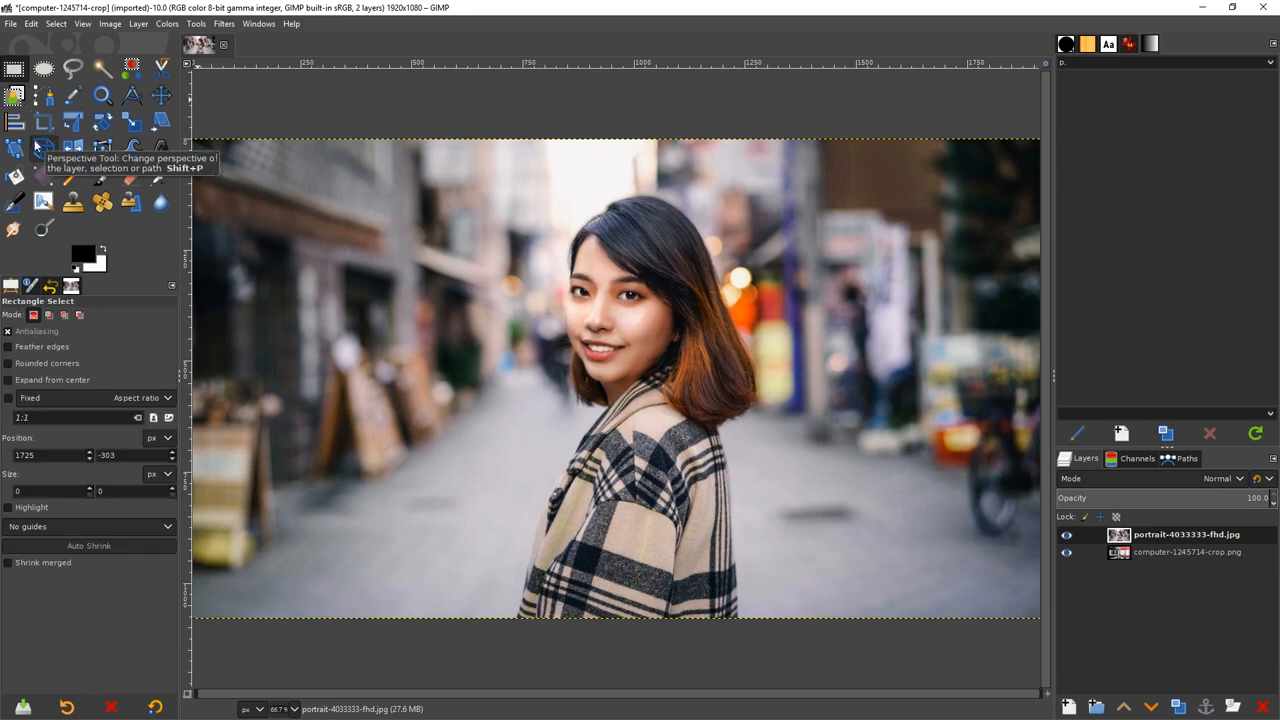
- Start a Perspective transform on the street portrait layer
click(43, 149)
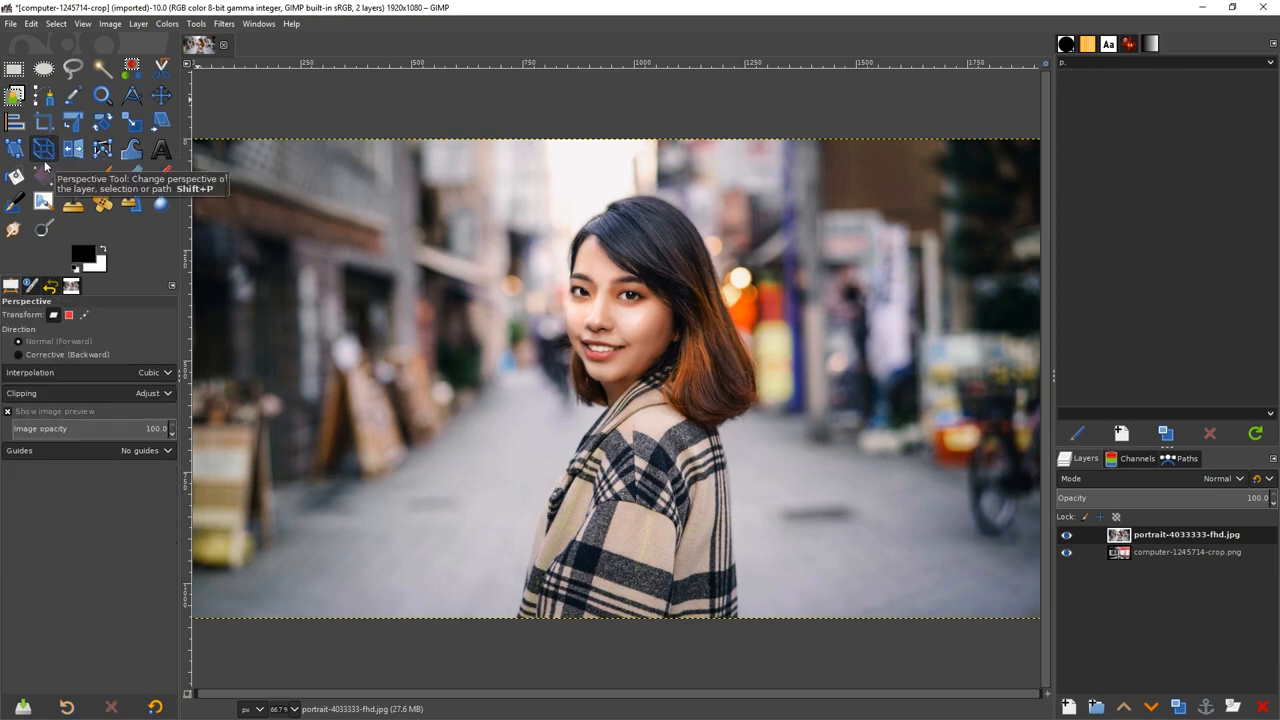
click(196, 23)
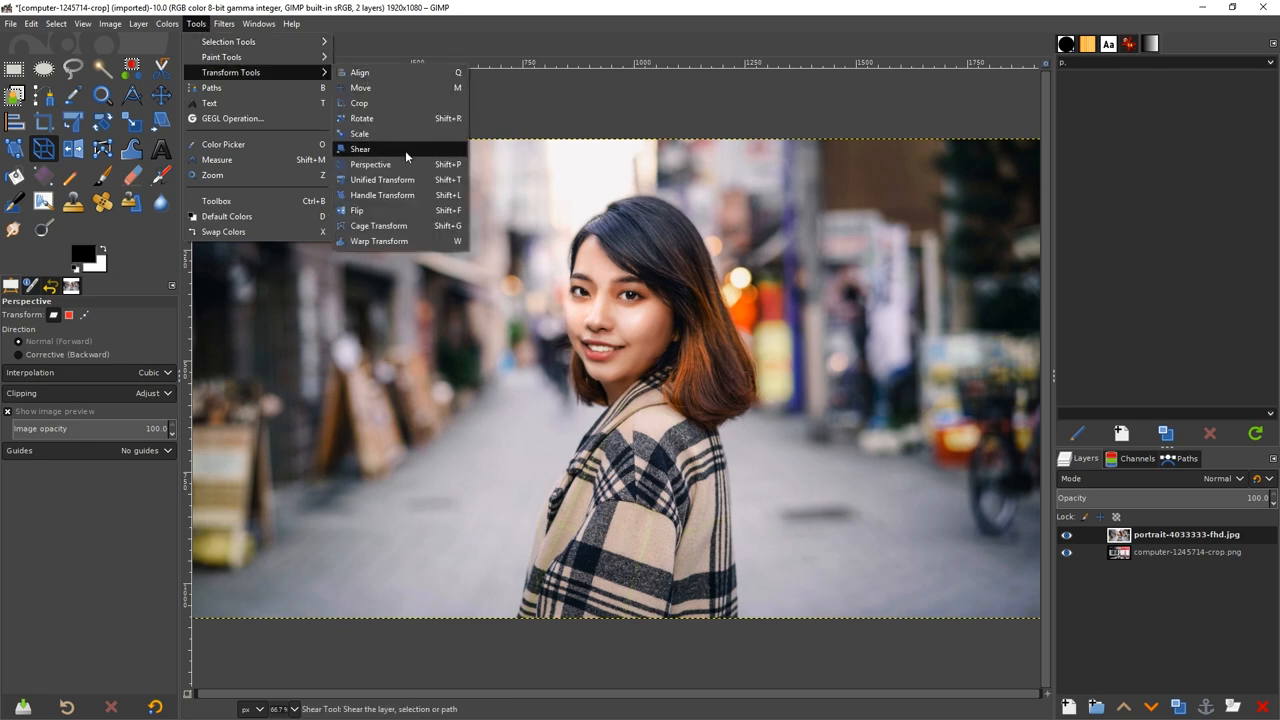
click(370, 164)
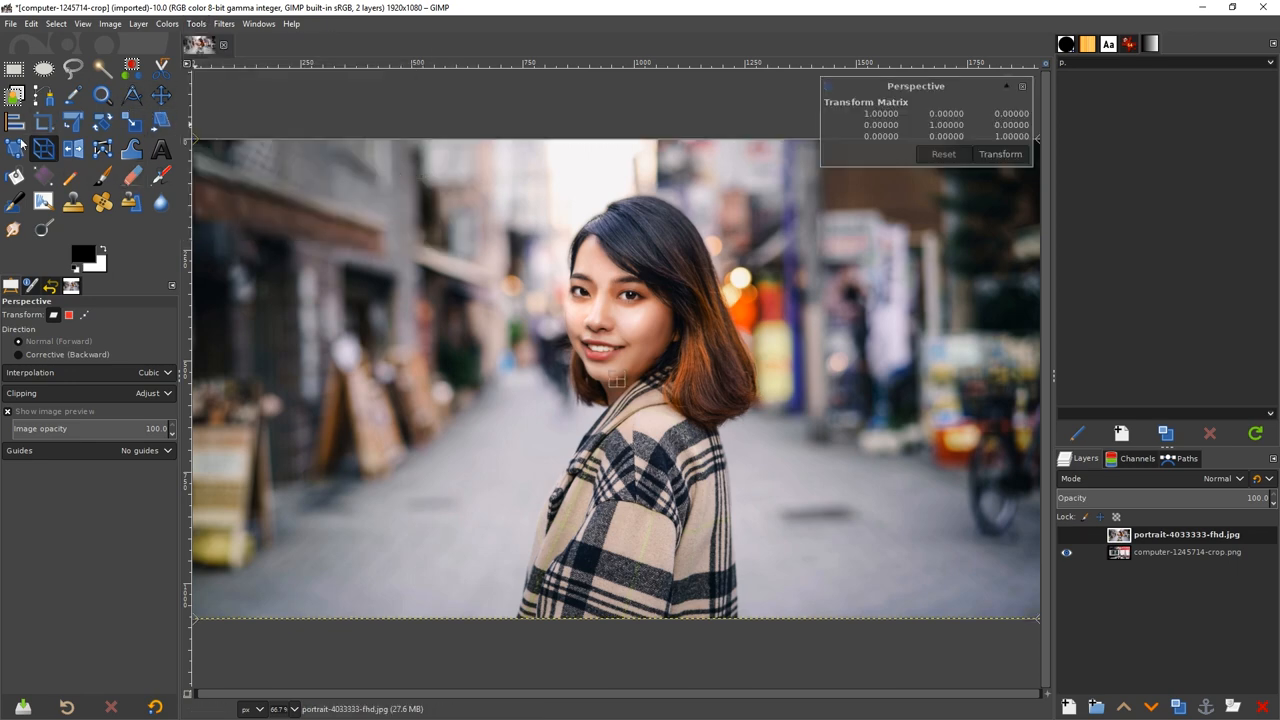
mouse_move(455, 190)
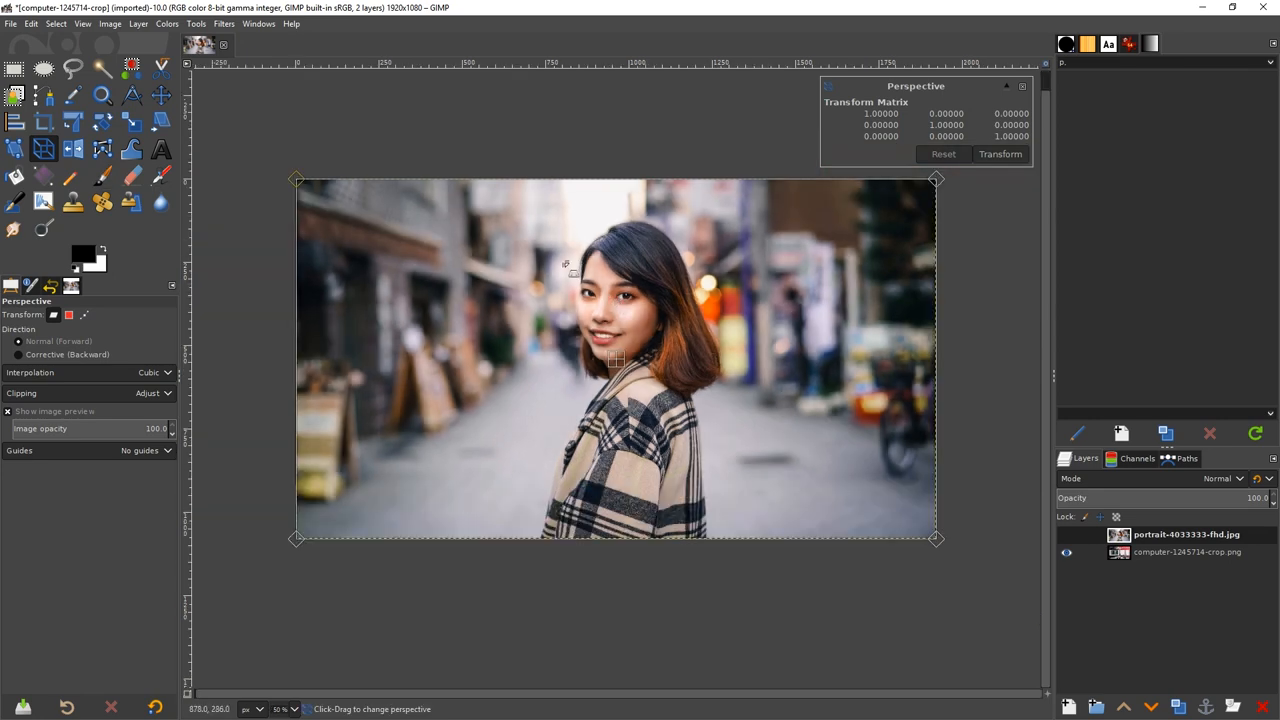
- Drag two portrait corners onto the left monitor screen's corners
drag(296, 179, 312, 270)
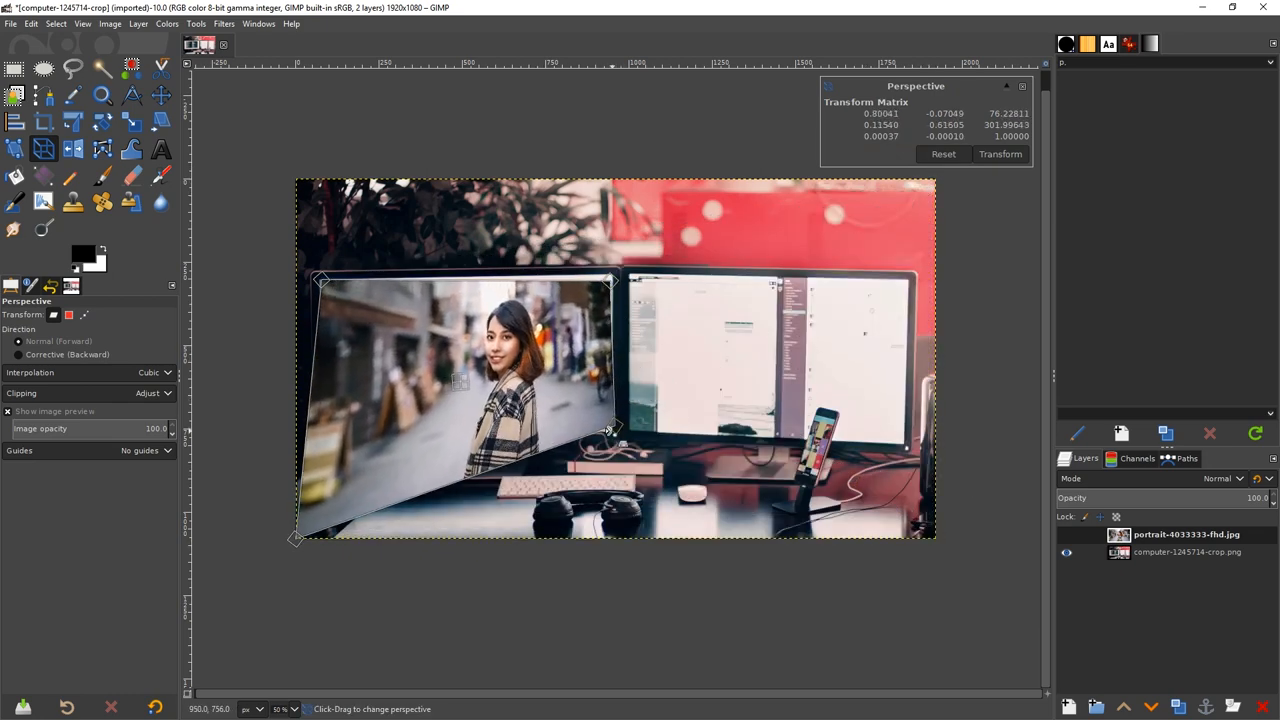
drag(297, 538, 320, 435)
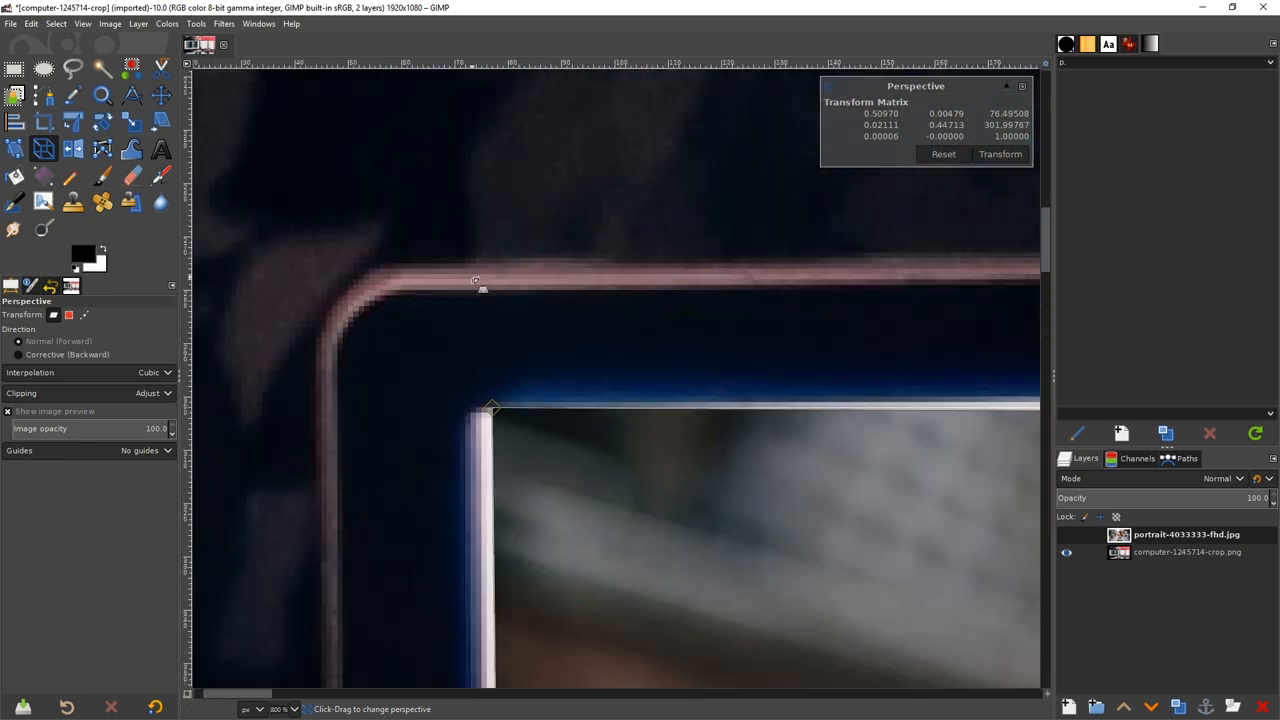
- Align the last portrait corner with the screen edge and apply the perspective warp
drag(490, 408, 470, 408)
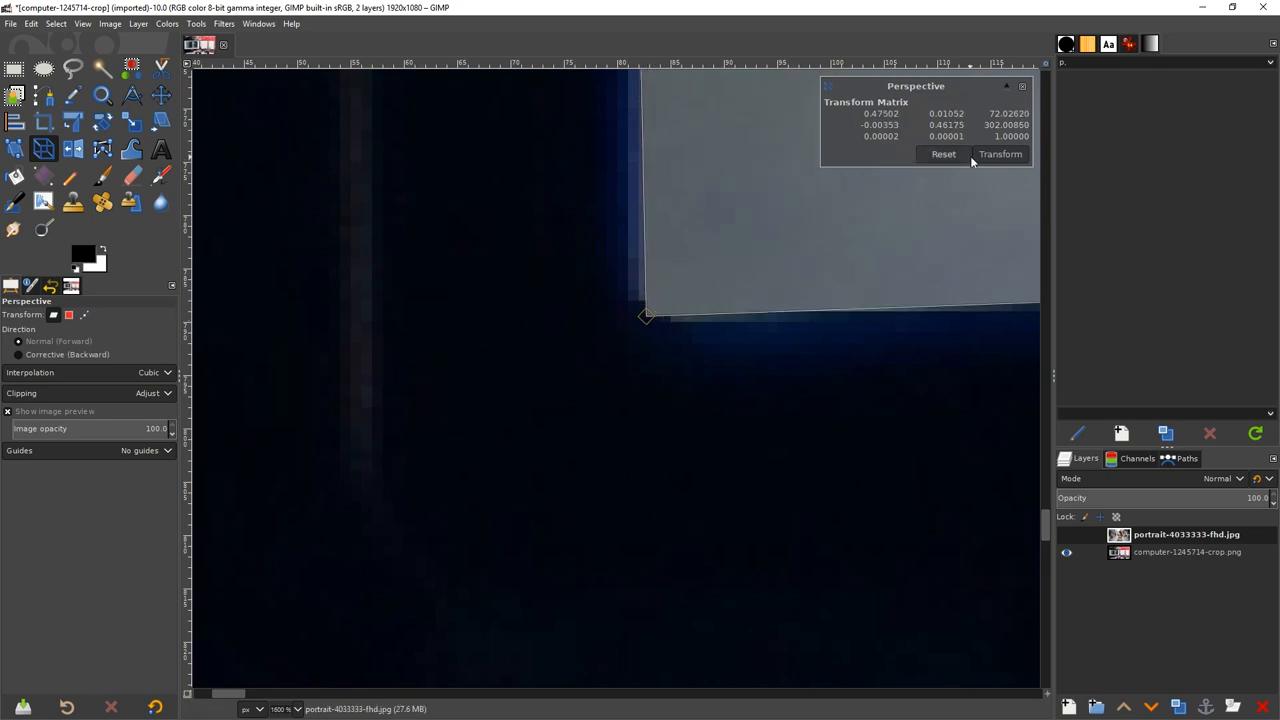
click(1000, 153)
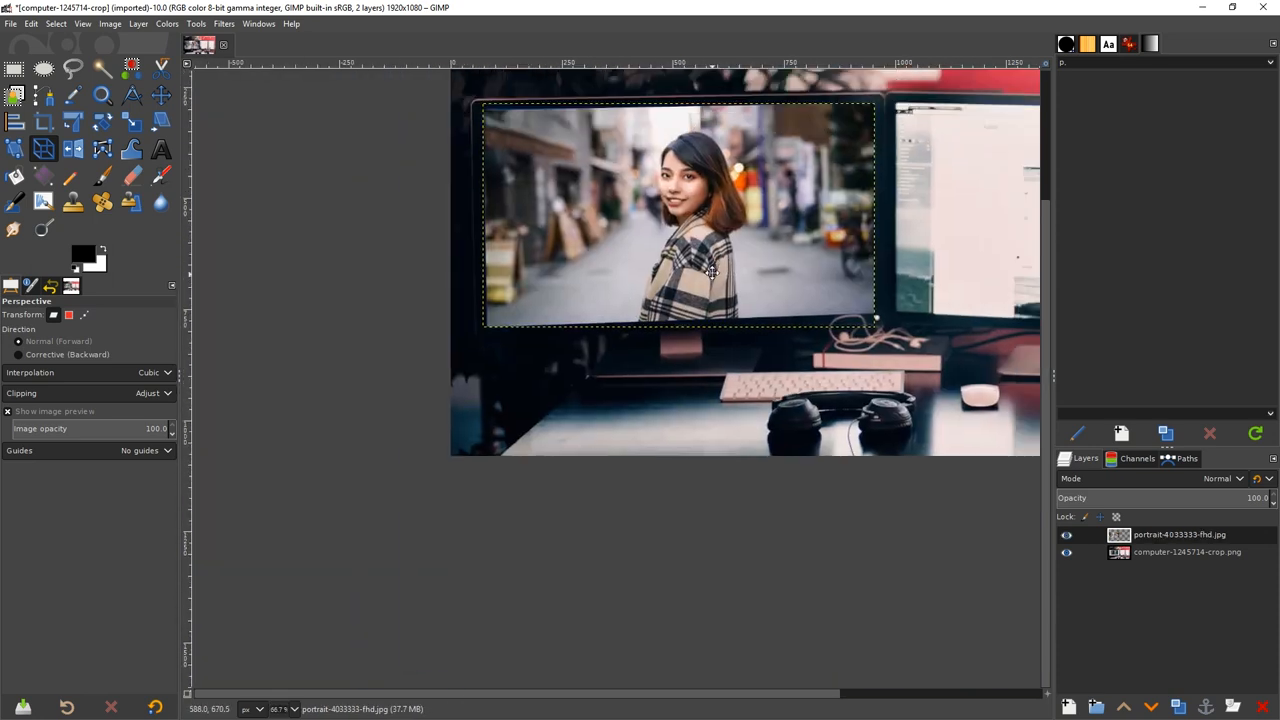